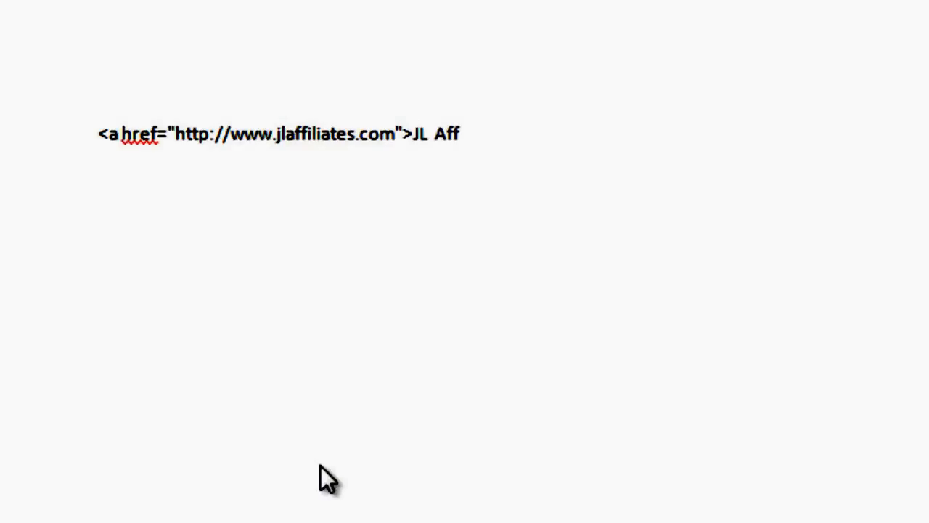
- Complete the JL Affiliates anchor with </a>, add a JL Affiliates line and colour it dark blue
{"action": "type", "text": "iliates"}
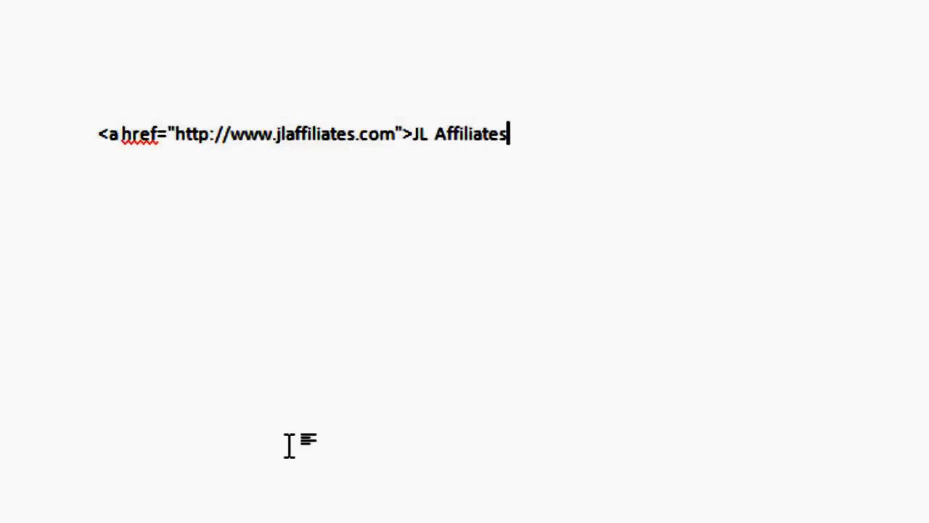
{"action": "type", "text": "</a>"}
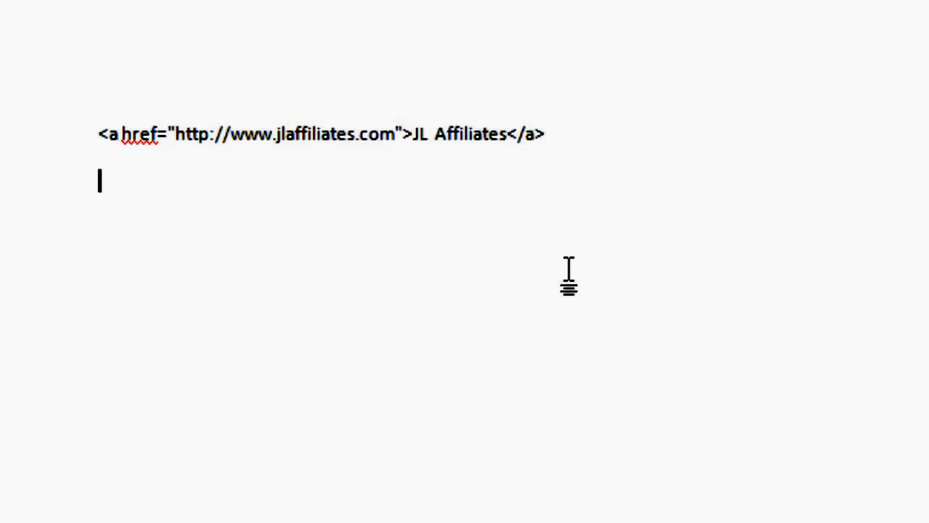
{"action": "type", "text": "JL Aff"}
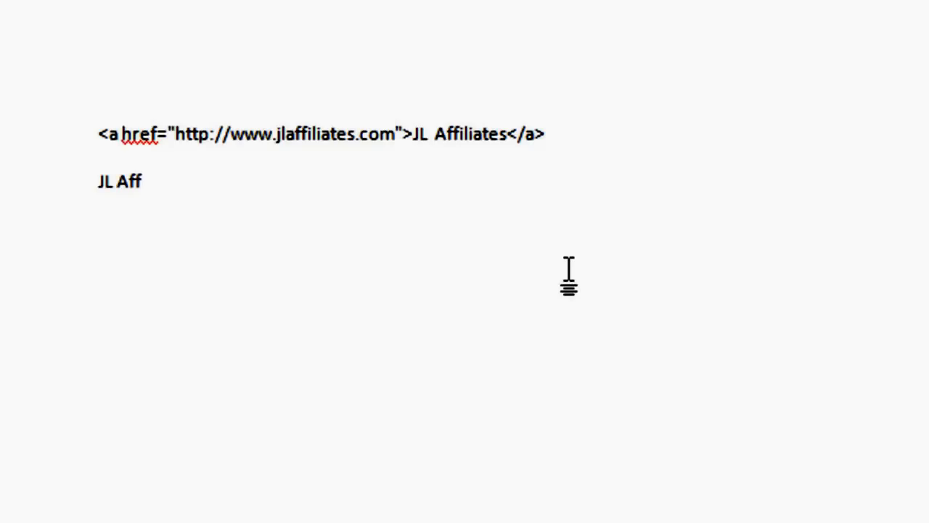
{"action": "type", "text": "iliates"}
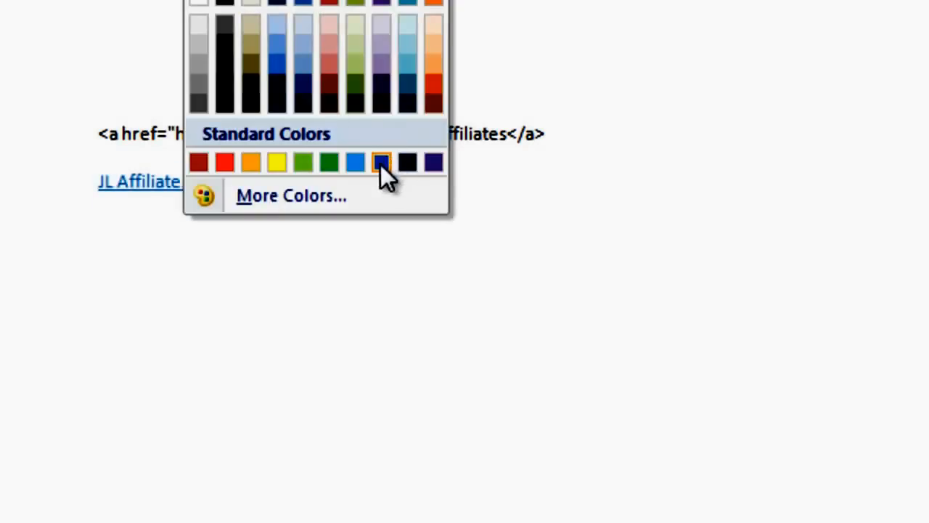
{"action": "left_click", "coordinate": [381, 162]}
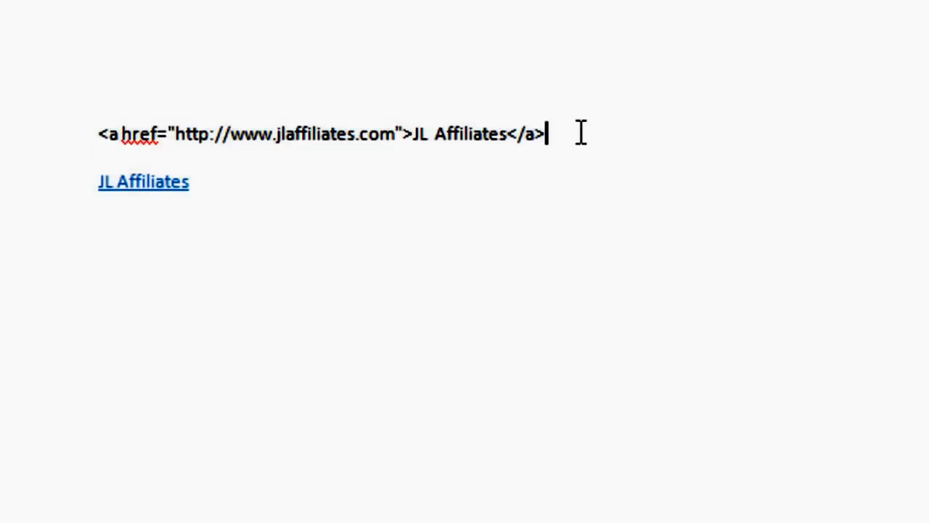
{"action": "mouse_move", "coordinate": [421, 134]}
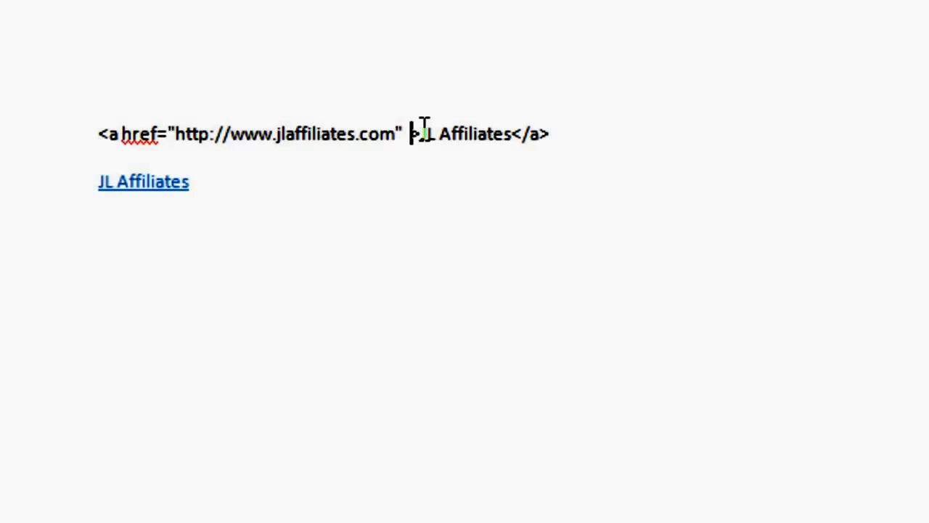
{"action": "type", "text": "target>"}
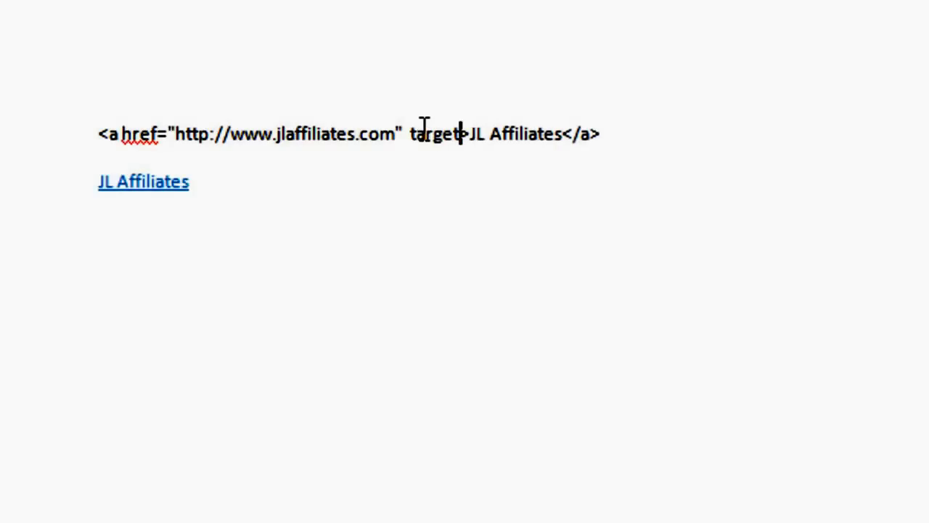
{"action": "type", "text": "=\"_"}
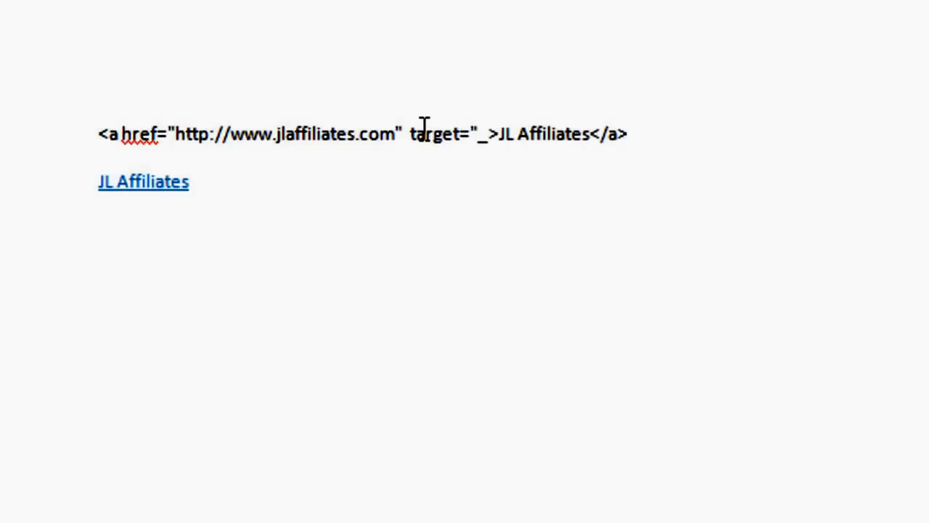
{"action": "type", "text": "blank"}
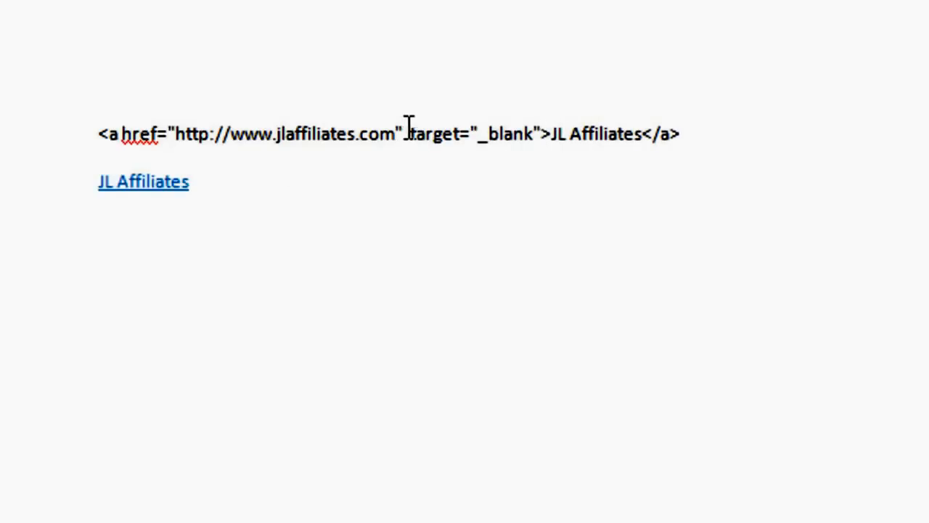
{"action": "left_click_drag", "start_coordinate": [408, 134], "coordinate": [545, 134]}
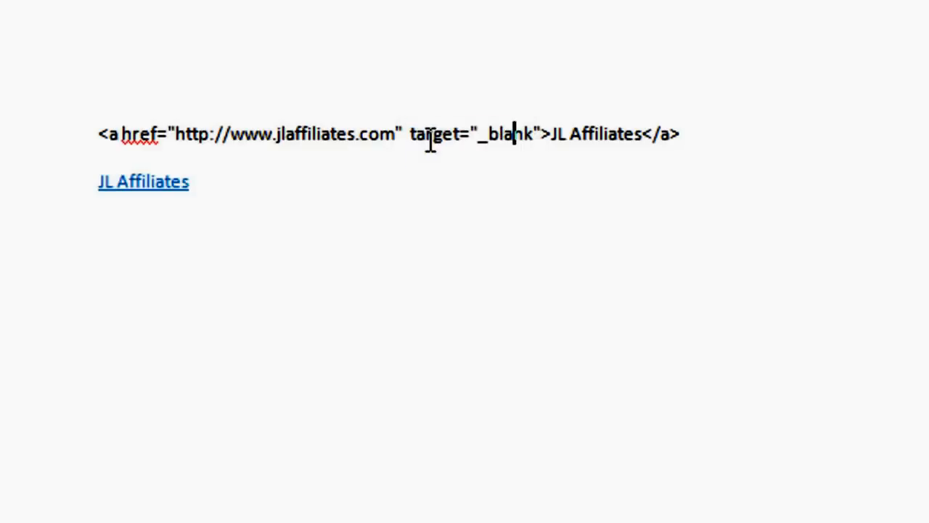
{"action": "left_click_drag", "start_coordinate": [409, 135], "coordinate": [538, 134]}
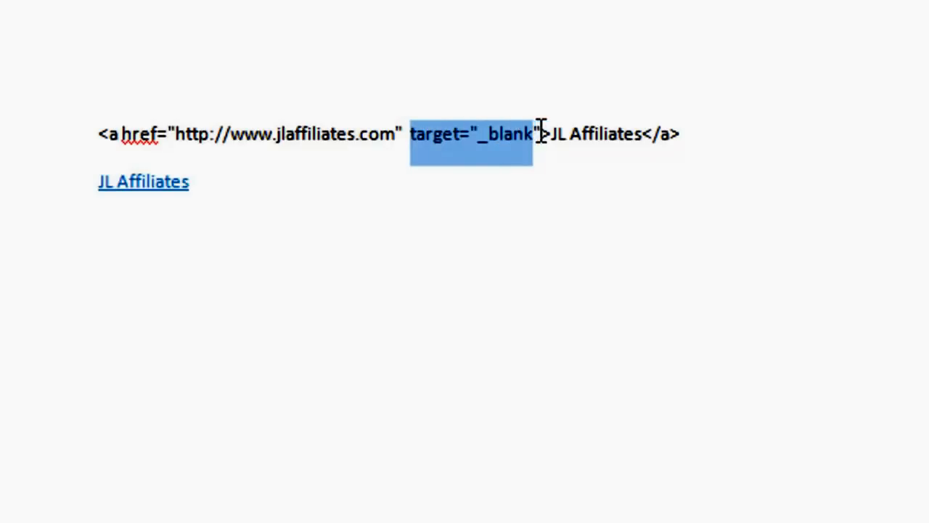
{"action": "key", "text": "Delete"}
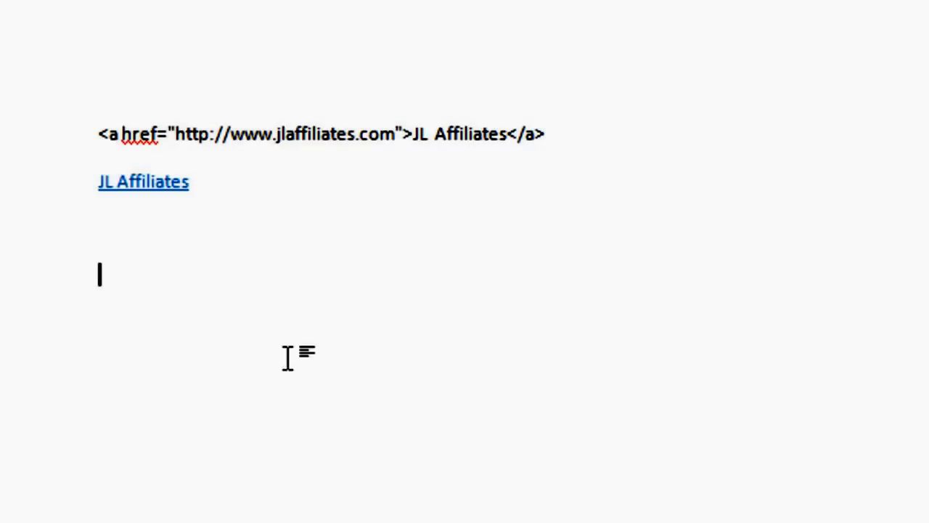
- Write <img src=" with the ecover-article-builder-l.png address and select the finished img line
{"action": "left_click_drag", "start_coordinate": [98, 133], "coordinate": [543, 133]}
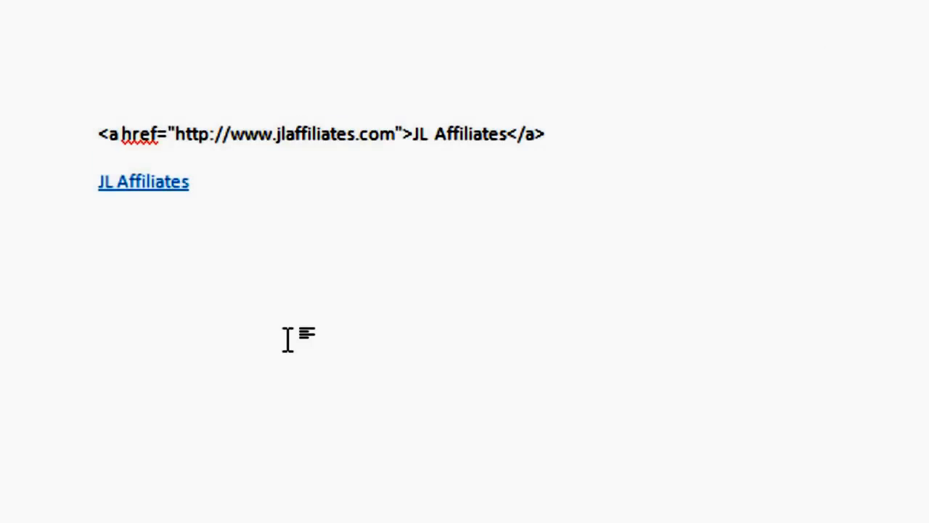
{"action": "type", "text": "<im"}
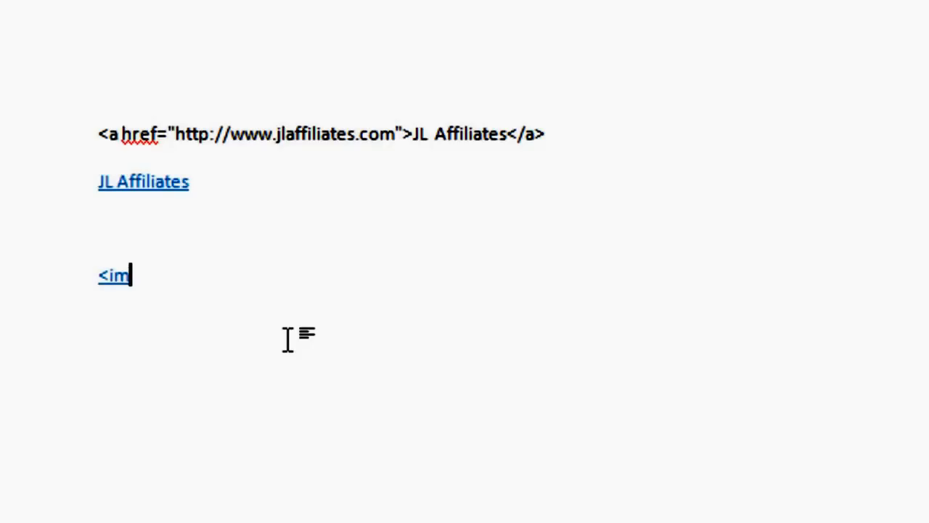
{"action": "type", "text": "g"}
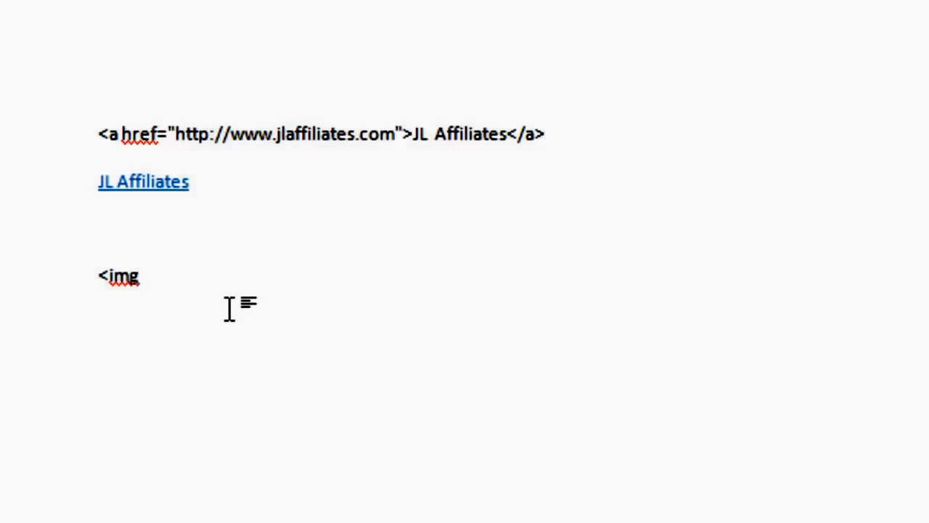
{"action": "type", "text": "src=\" http://jlaffiliates.com/images/ecover-article-builder-l.png"}
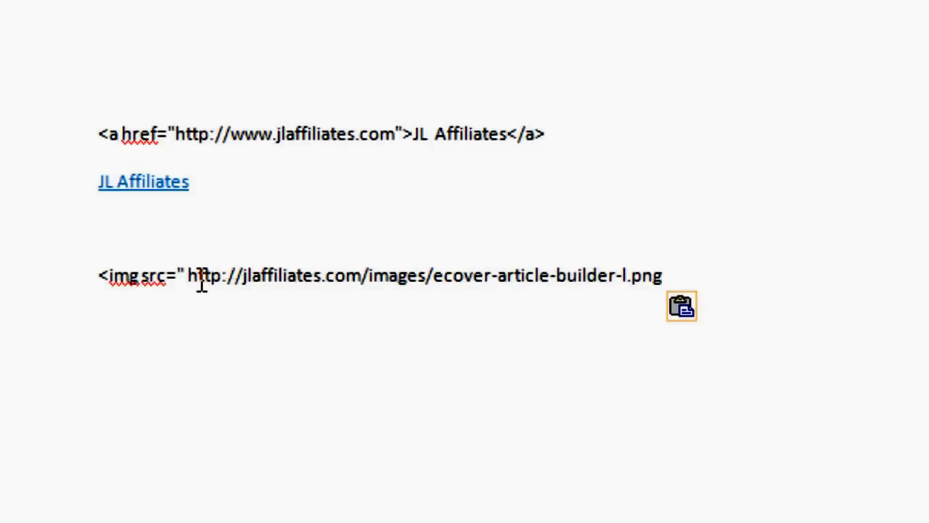
{"action": "left_click_drag", "start_coordinate": [222, 275], "coordinate": [659, 275]}
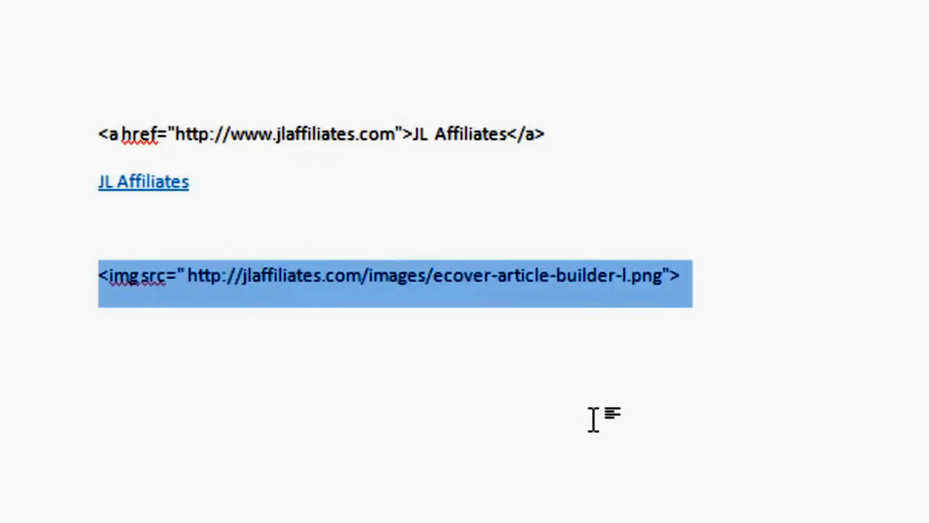
{"action": "left_click", "coordinate": [588, 276]}
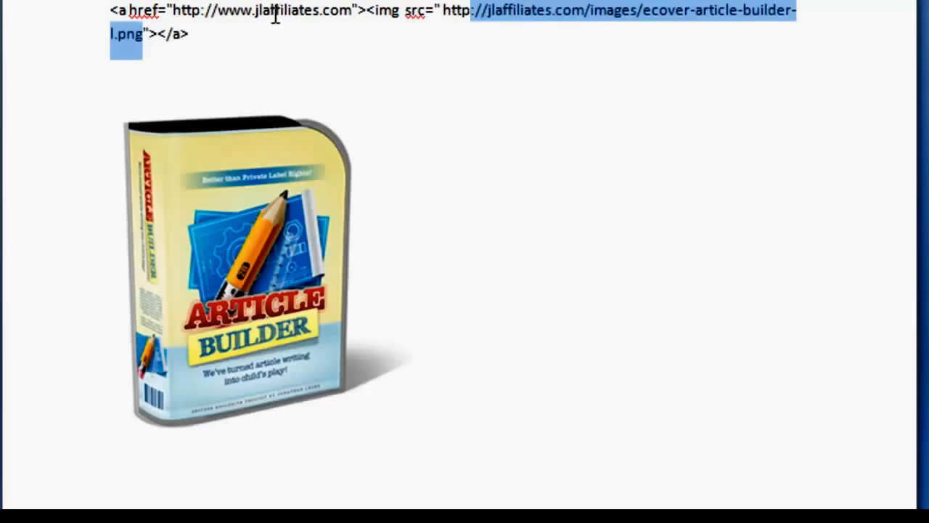
- Position the cursor after the closing </a> and scroll down to the box image
{"action": "left_click", "coordinate": [112, 12]}
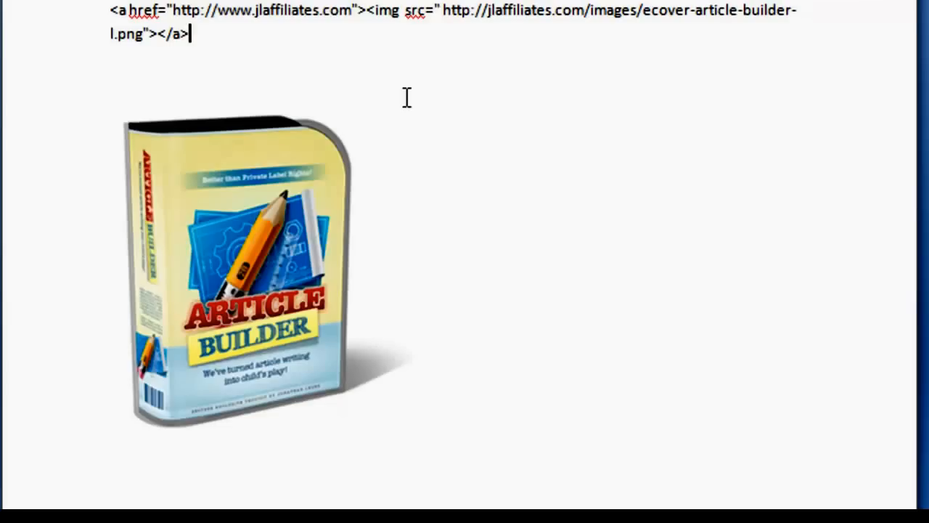
{"action": "scroll", "scroll_direction": "down", "scroll_amount": 3}
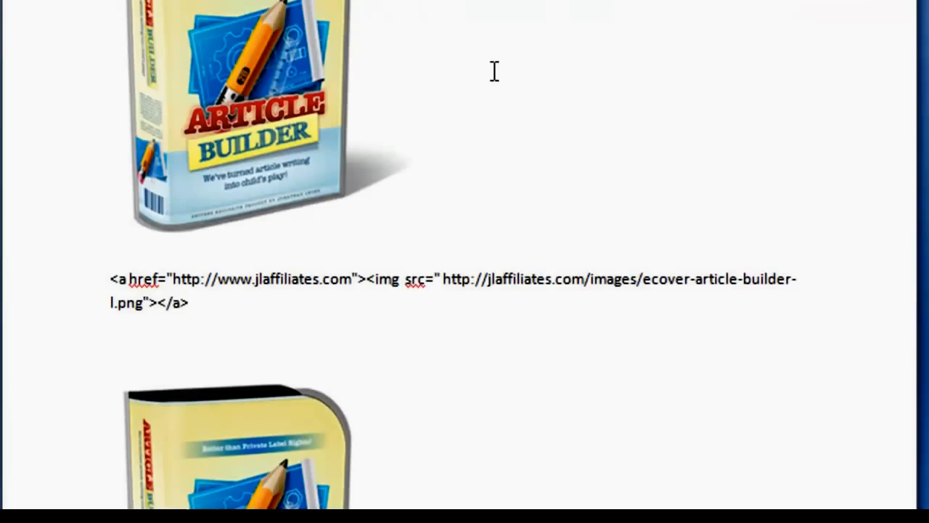